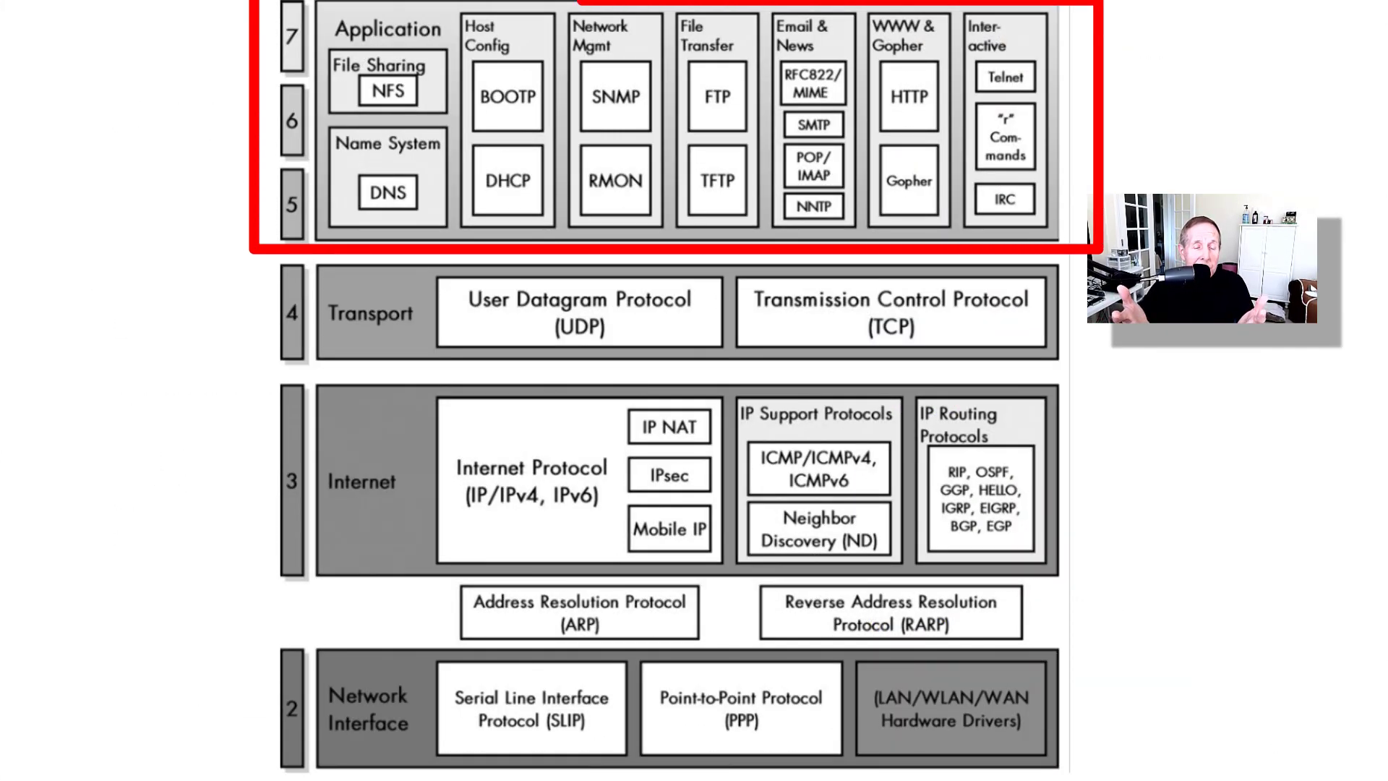
Switch to Process Explorer and set the lower pane view to DLLs
key("alt+tab")
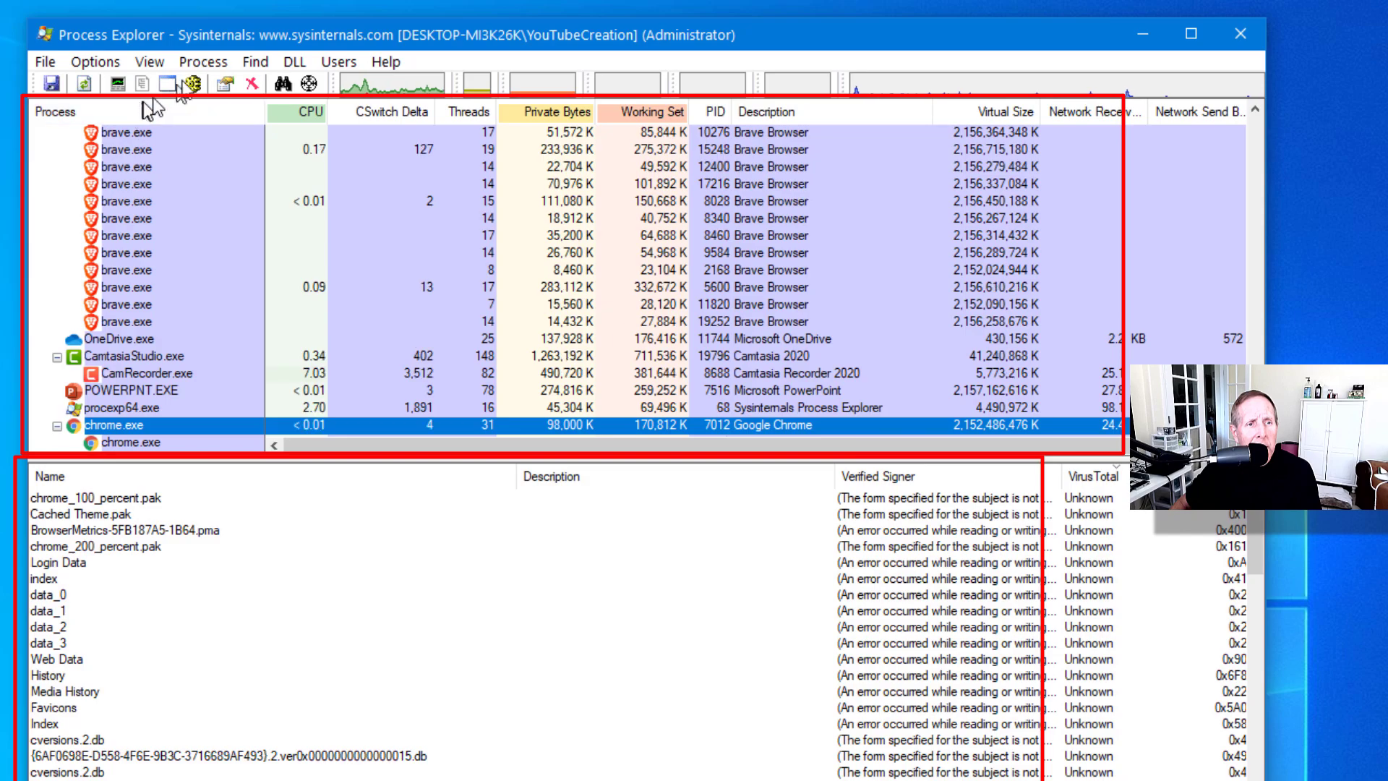
left_click(150, 63)
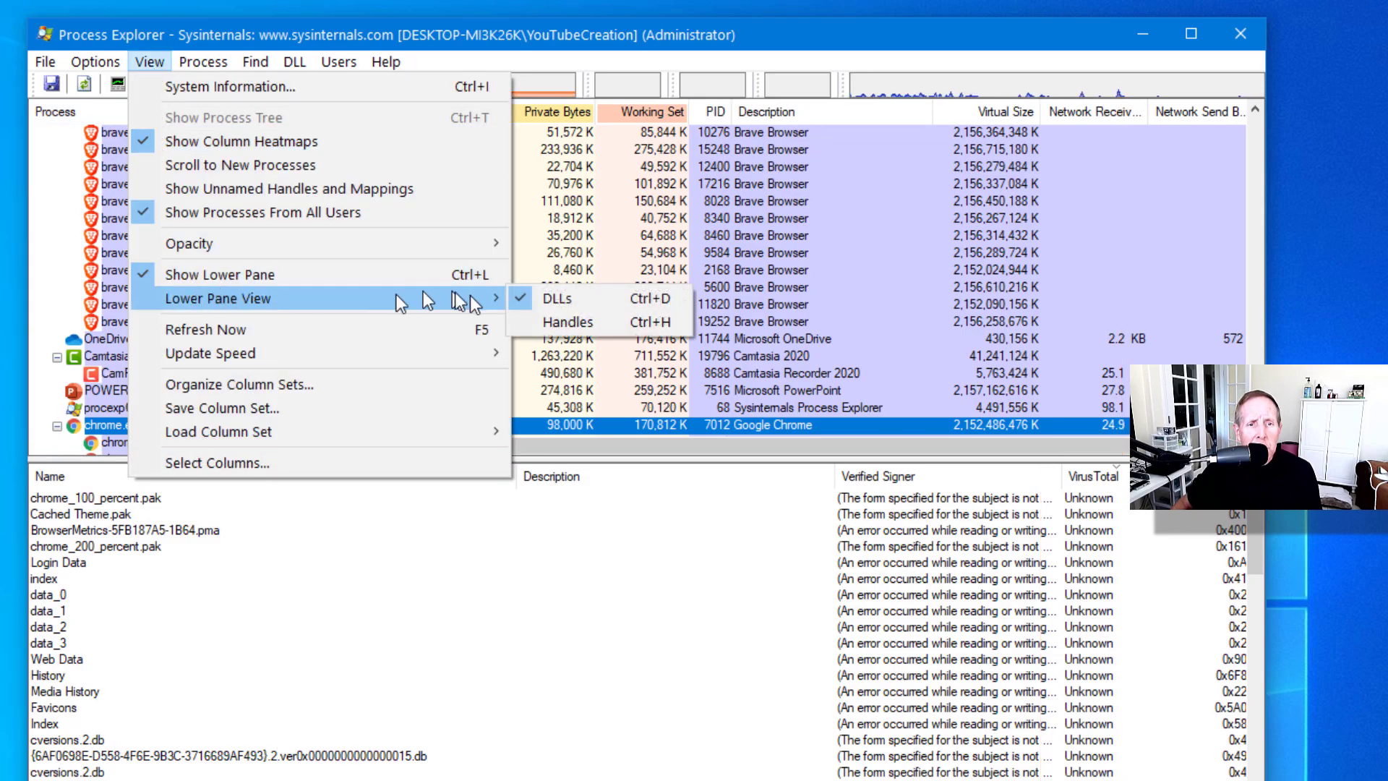
mouse_move(556, 299)
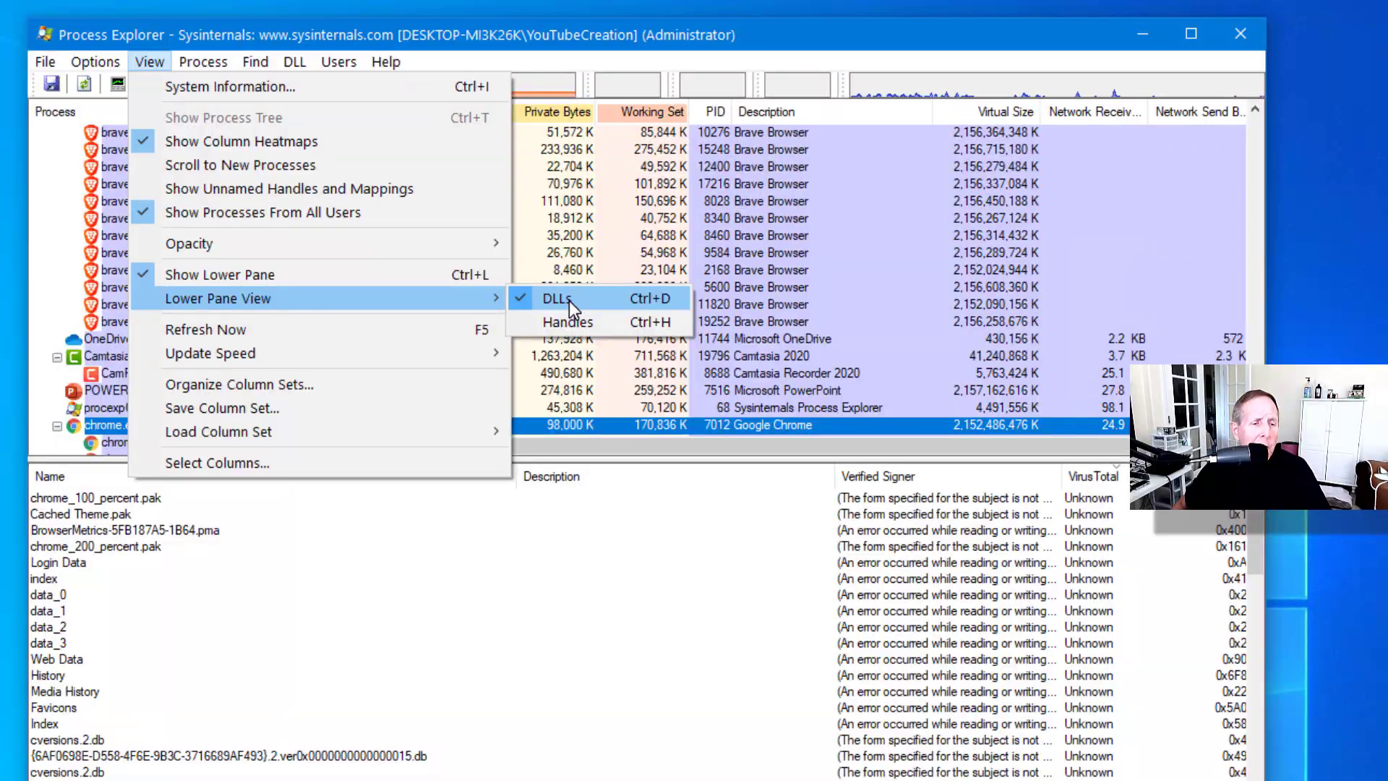
left_click(557, 298)
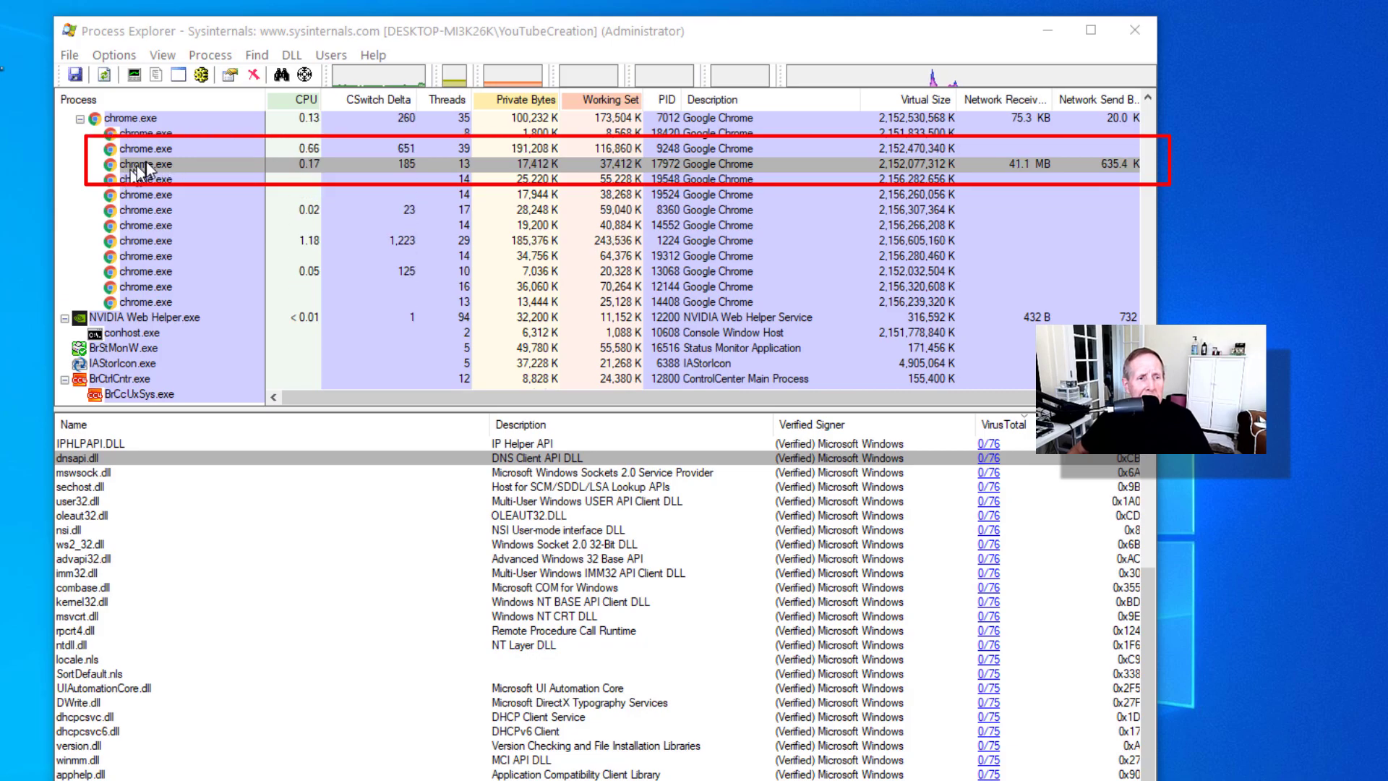
Select the parent chrome.exe process to list its modules like chrome.dll and winhttp.dll
left_click(142, 118)
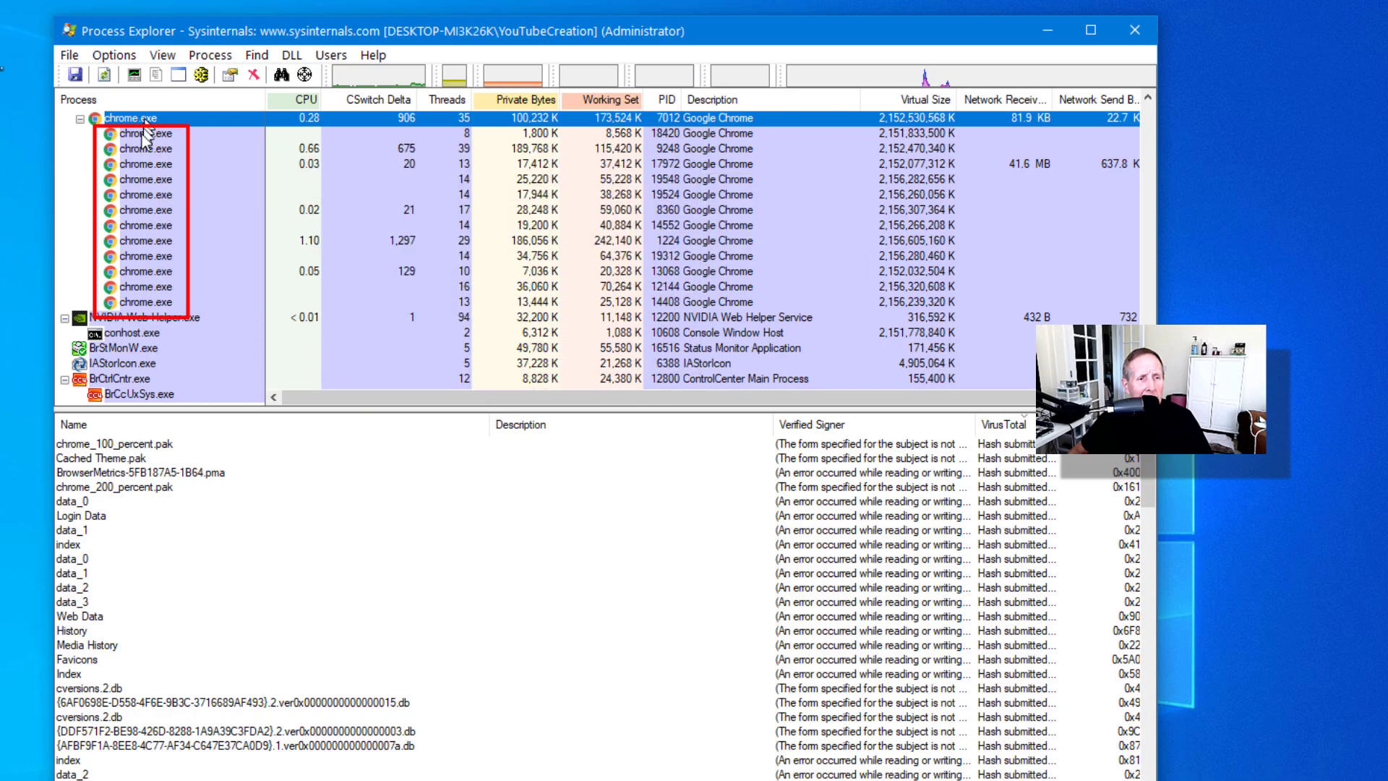
left_click(145, 164)
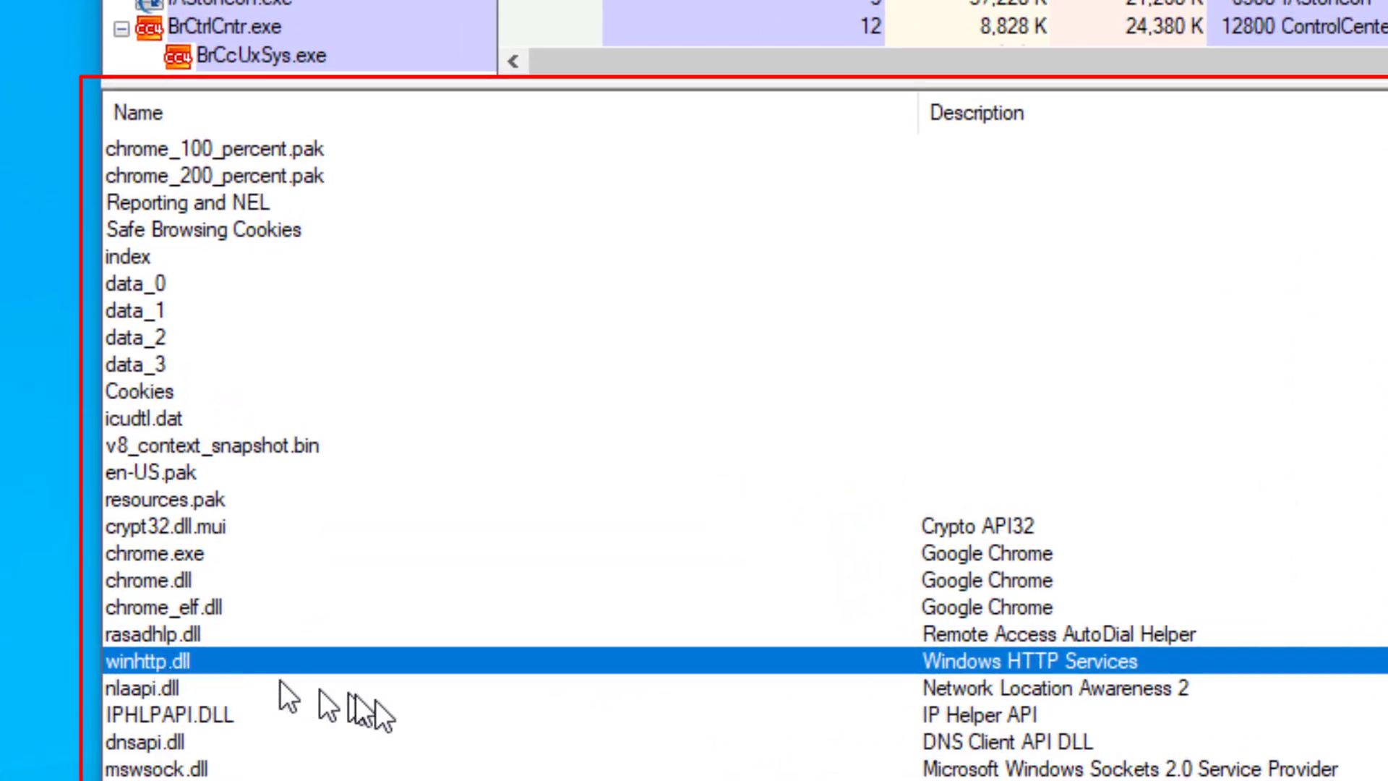
mouse_move(1030, 703)
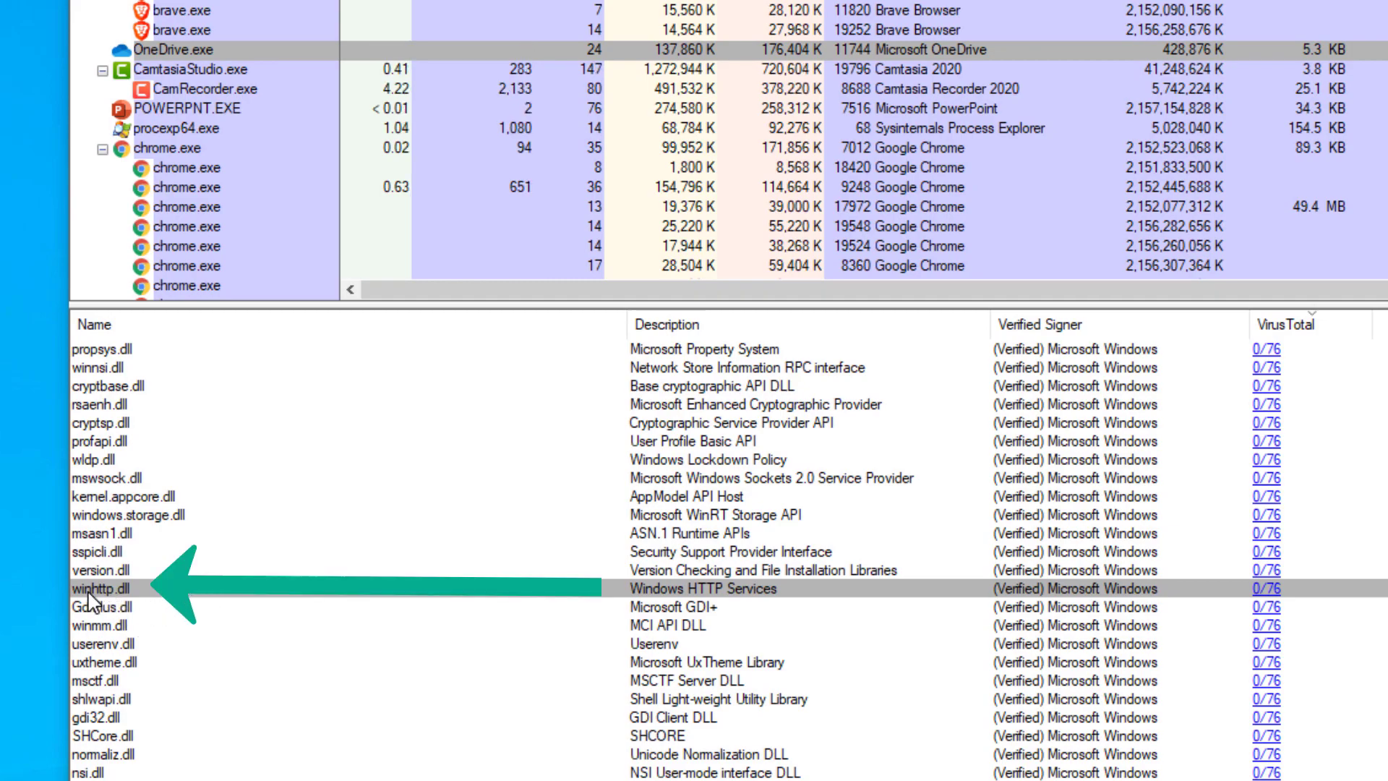
Scroll down the DLL list to reach winhttp.dll
scroll("down", 3)
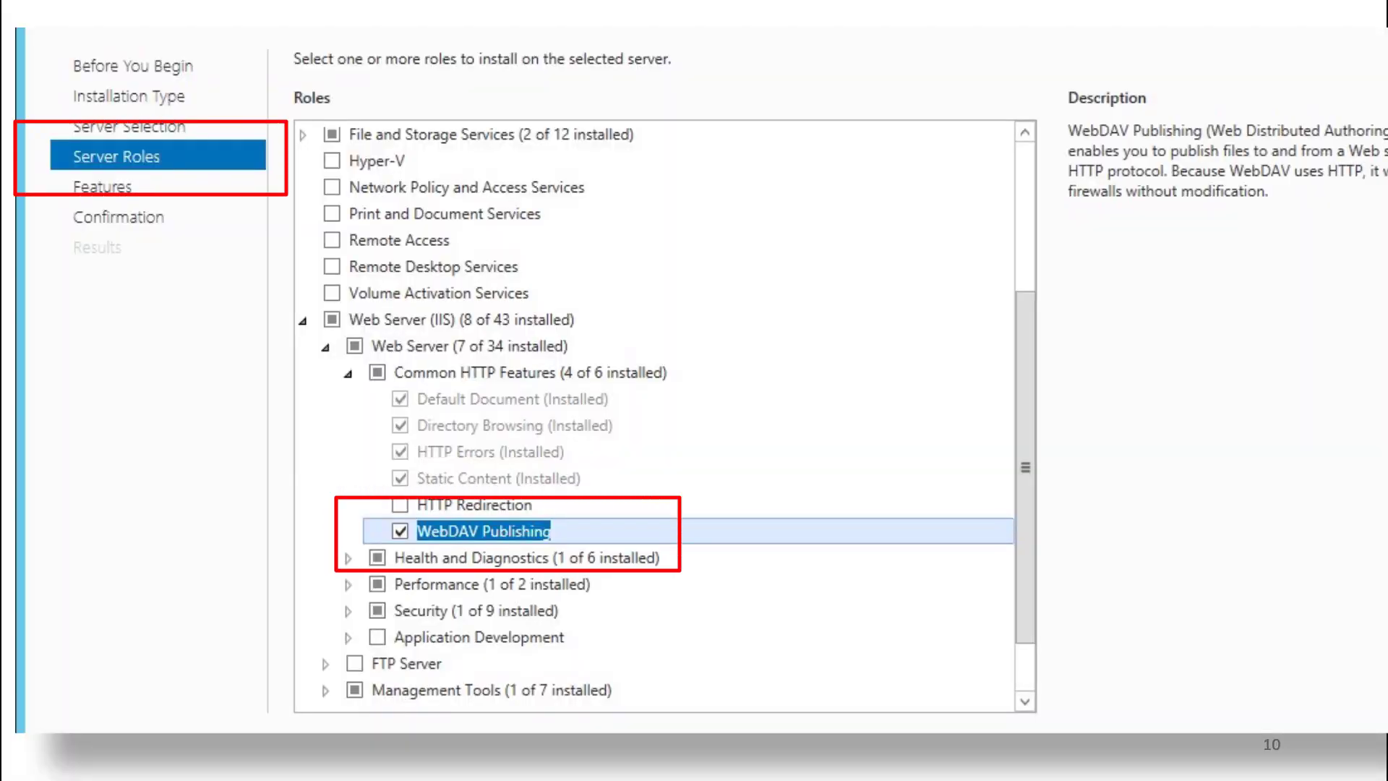
Advance from the WebDAV Publishing wizard slide to the Windows Services slide
key("right")
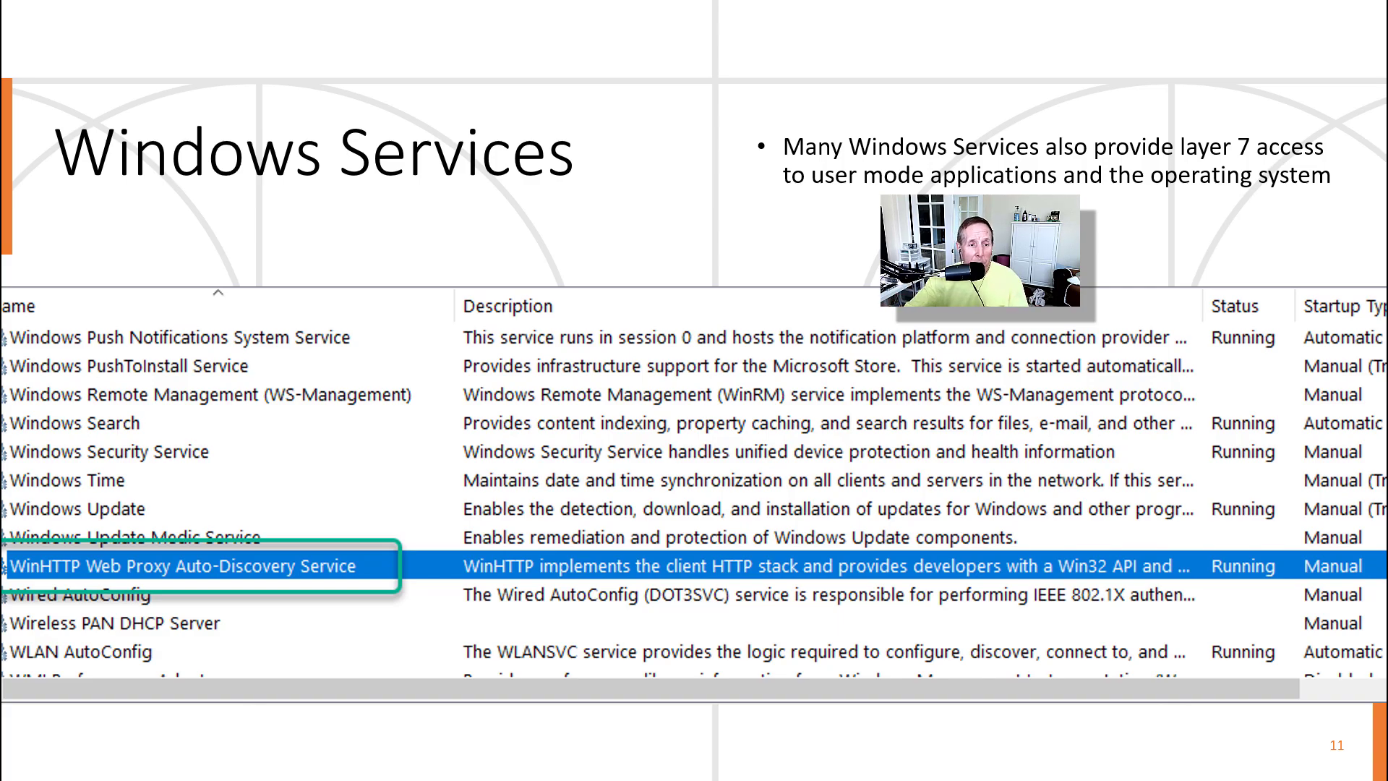
Advance past the WinHTTP Web Proxy Auto-Discovery Service slide to the ICE architecture slide
key("Right")
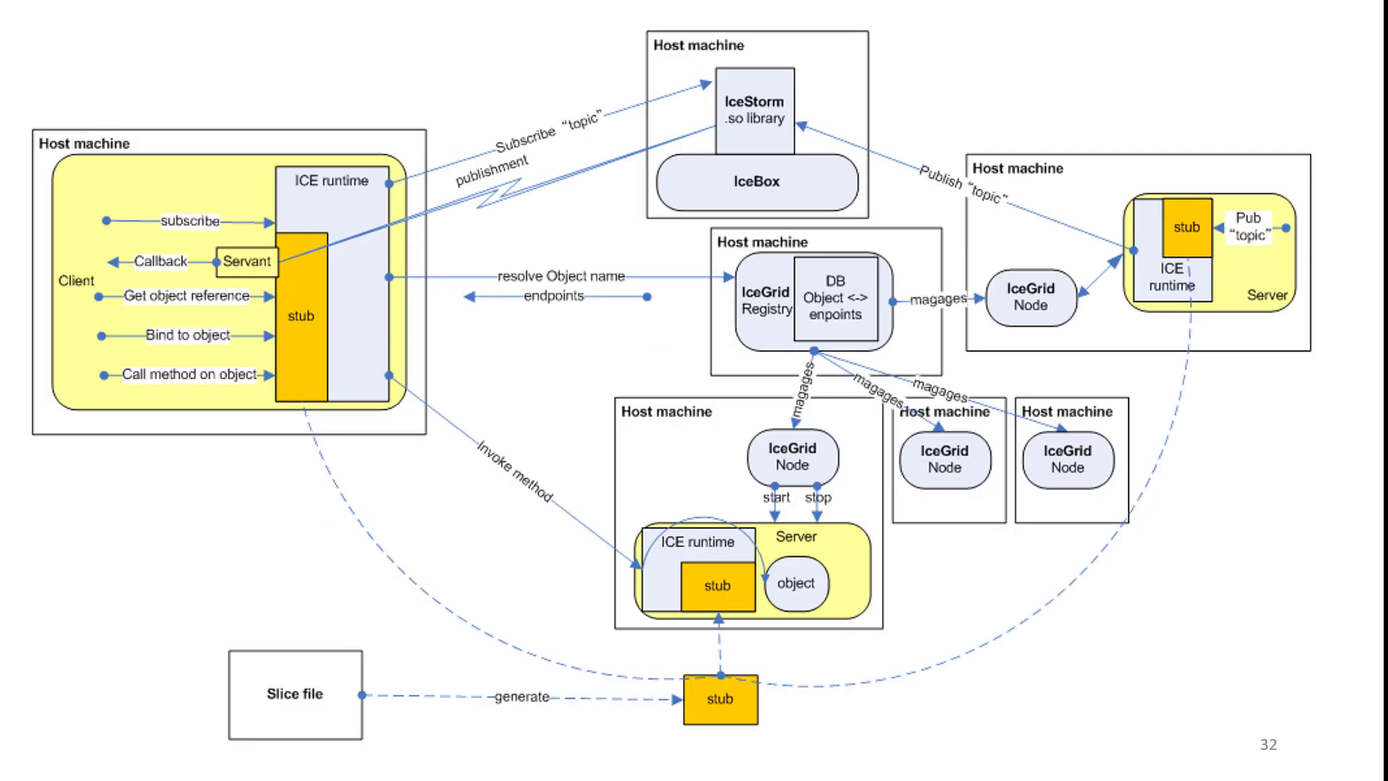
Advance from slide 32 to the intelligent traffic systems slide
key("Right")
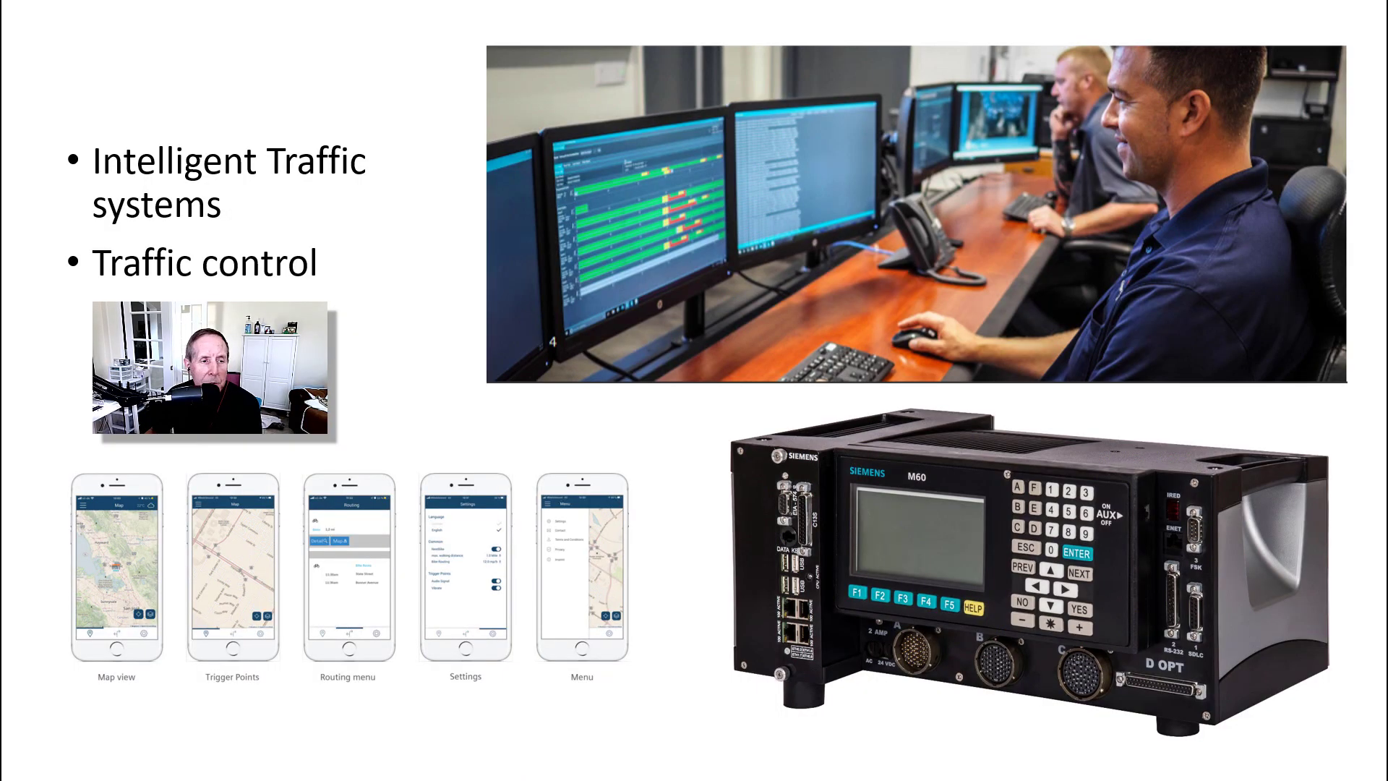
Advance to the Precision Time Protocol IEEE 1588-2019 slide
key("Right")
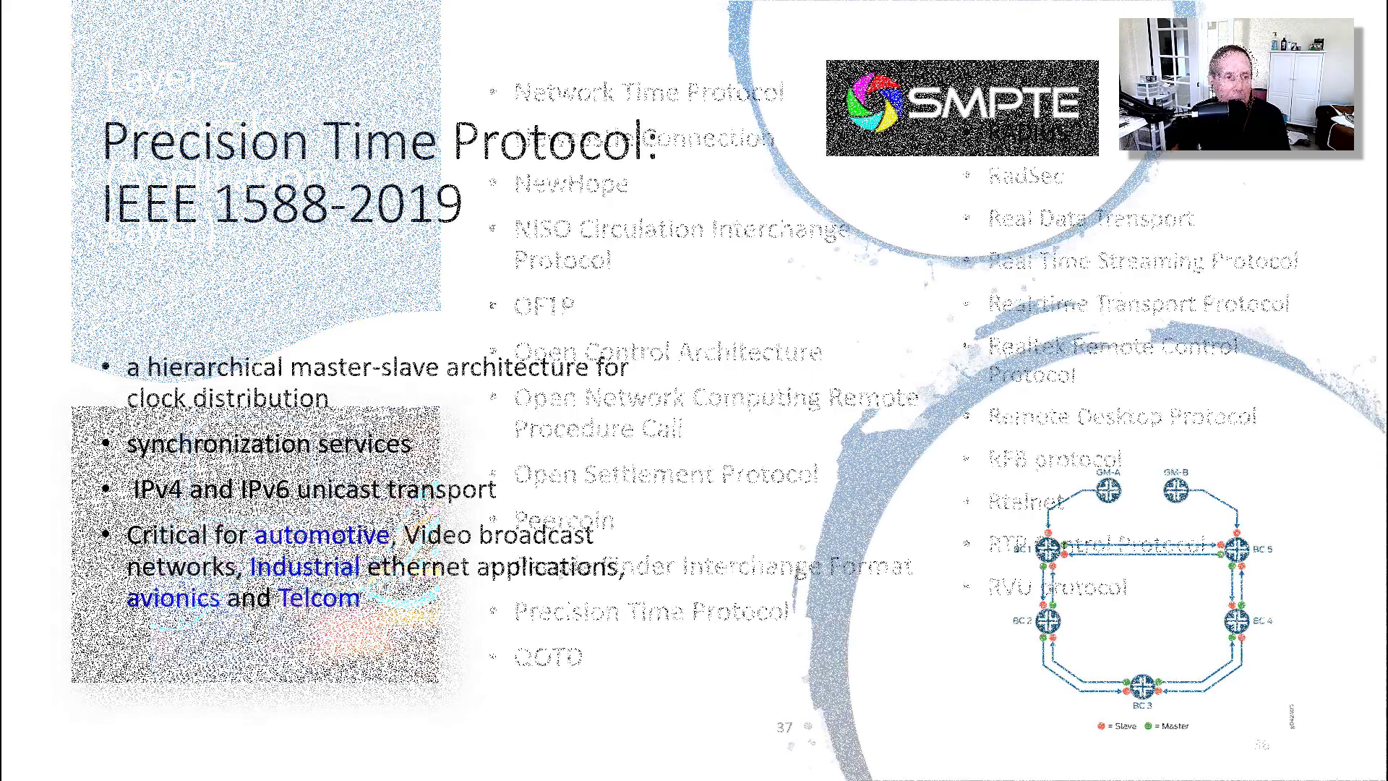